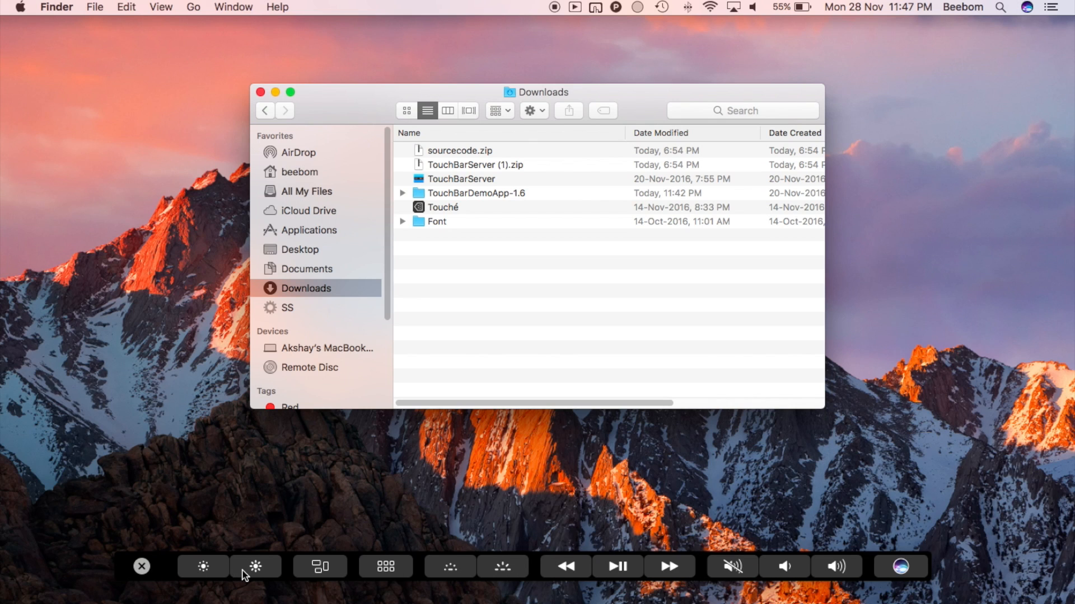
Raise and then lower the display brightness from the virtual Touch Bar
{"action": "left_click", "coordinate": [202, 566]}
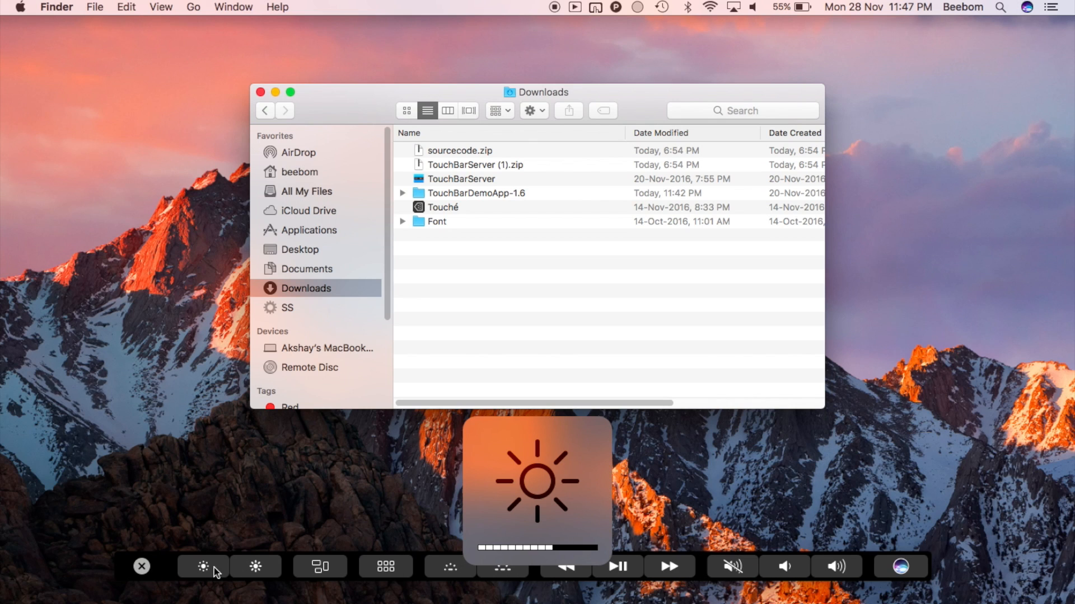
{"action": "left_click", "coordinate": [574, 8]}
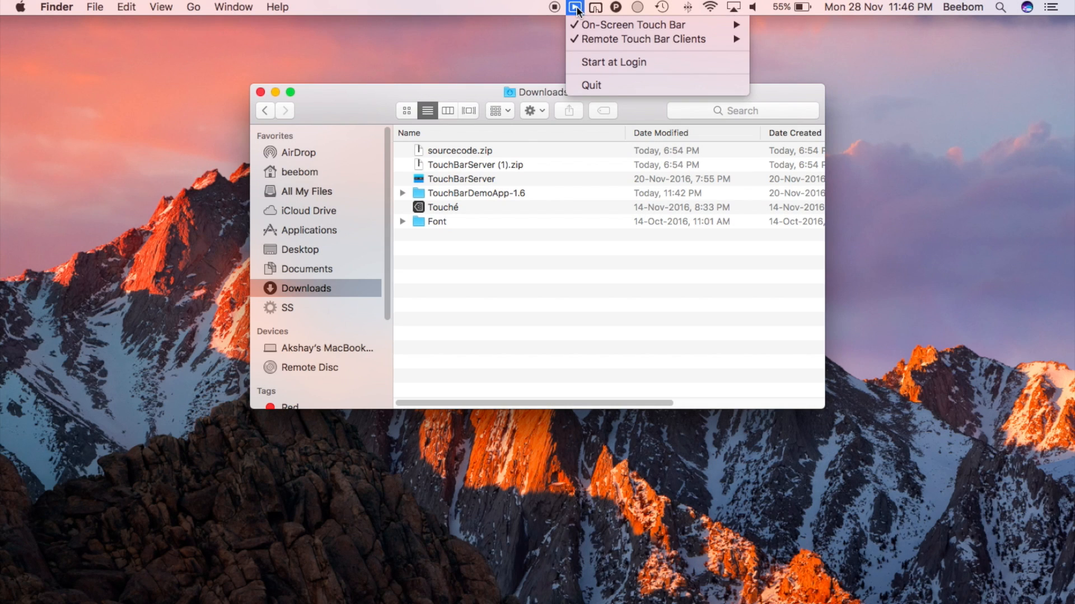
{"action": "mouse_move", "coordinate": [630, 24]}
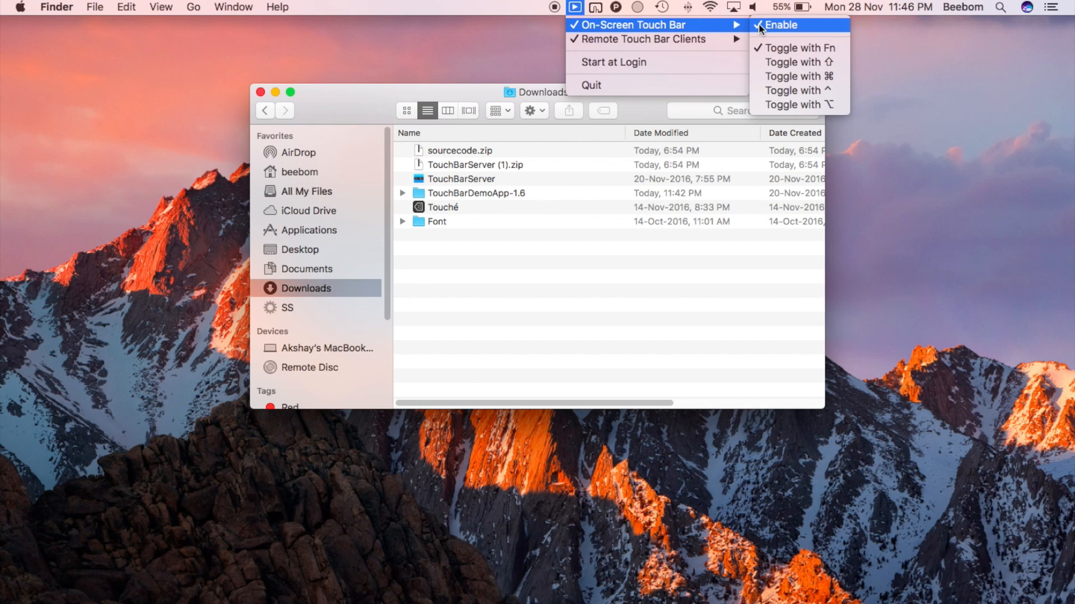
{"action": "mouse_move", "coordinate": [798, 48]}
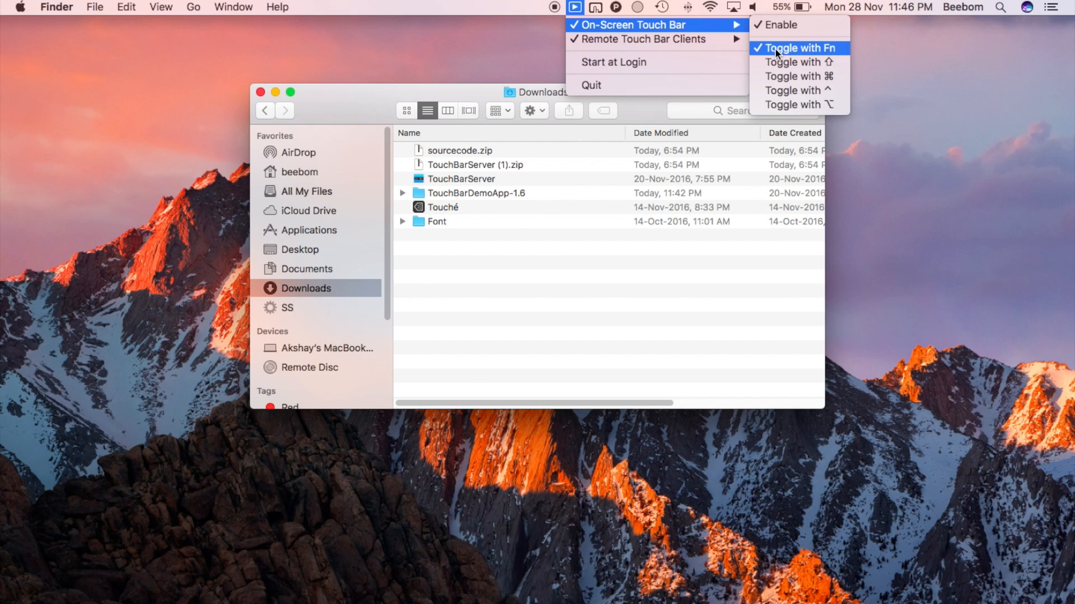
{"action": "mouse_move", "coordinate": [797, 106]}
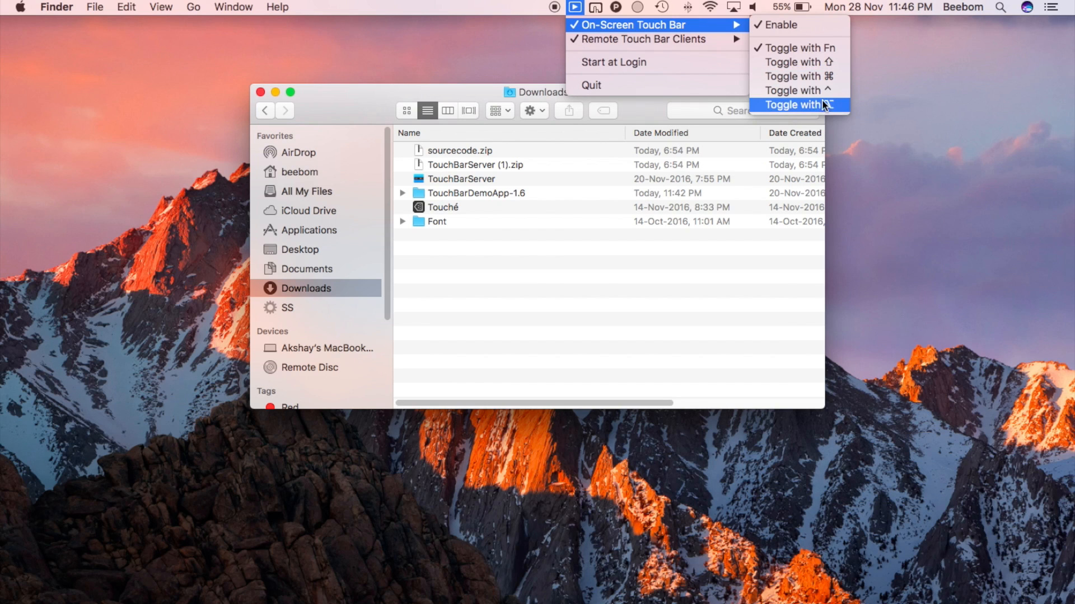
{"action": "mouse_move", "coordinate": [644, 39]}
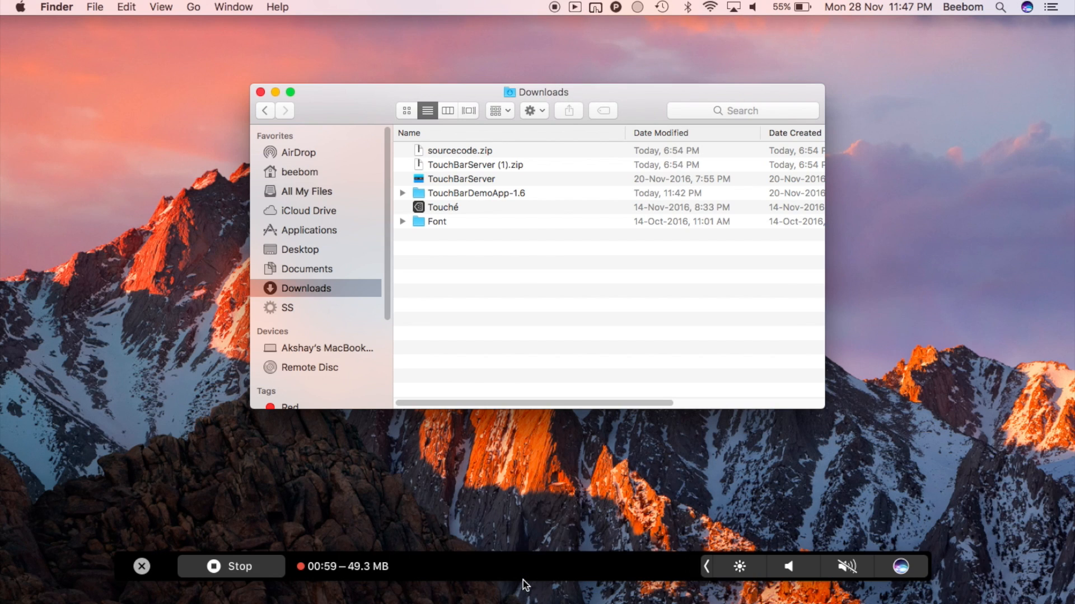
{"action": "mouse_move", "coordinate": [704, 580]}
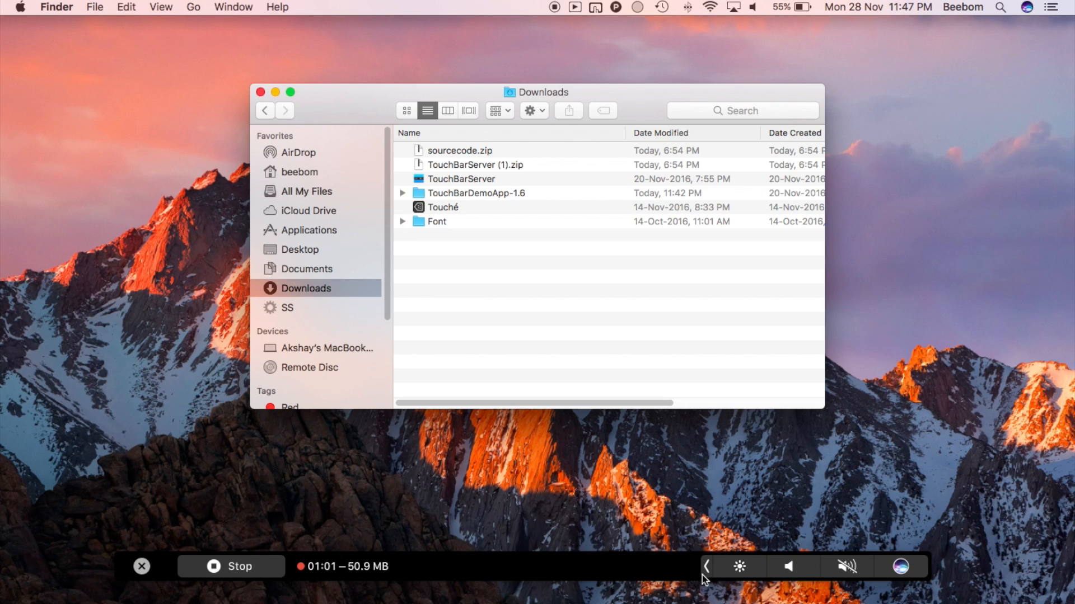
Expand the Touch Bar's control strip to the full row and raise the display brightness
{"action": "left_click", "coordinate": [706, 566]}
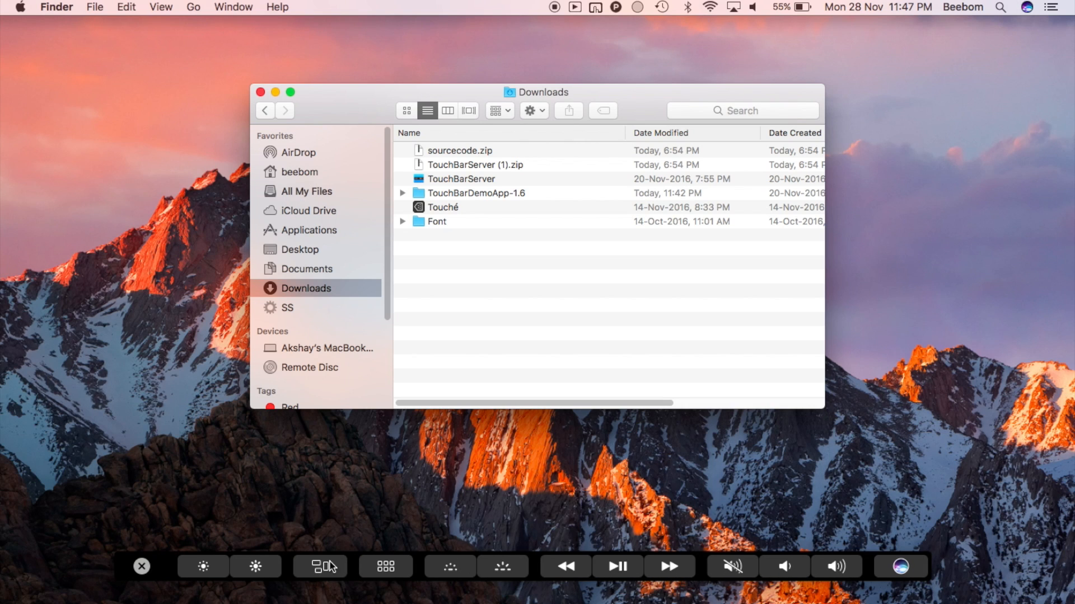
{"action": "left_click", "coordinate": [255, 567]}
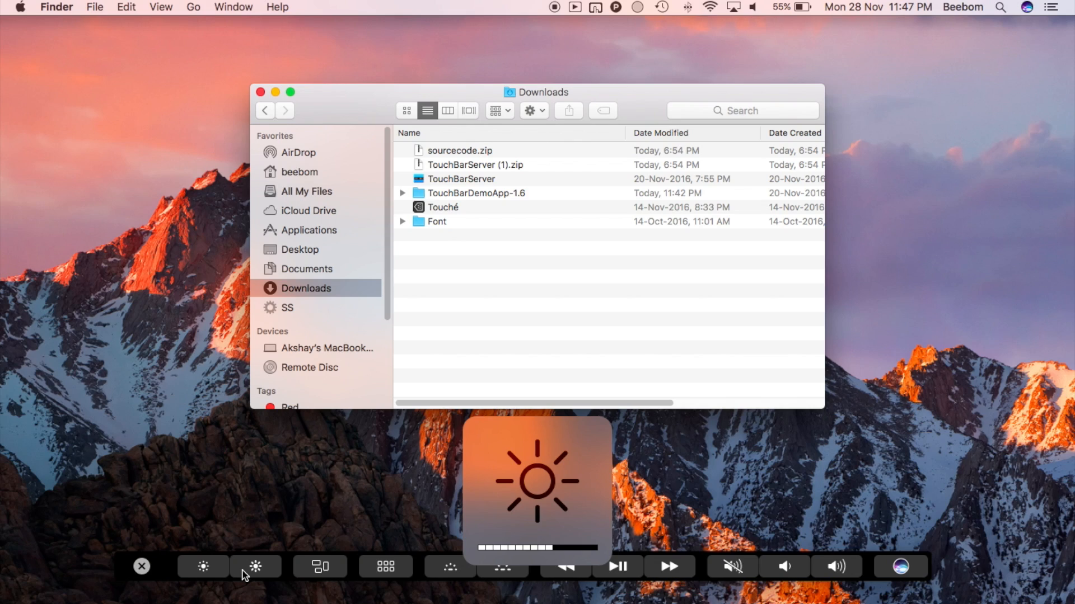
{"action": "mouse_move", "coordinate": [477, 569]}
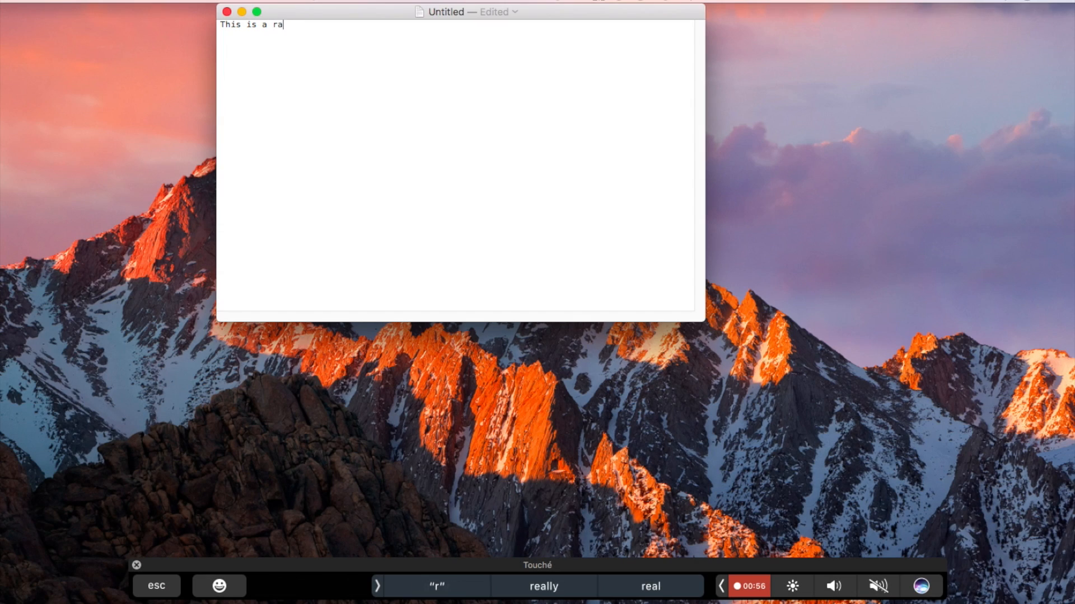
Write a sentence in TextEdit about a random text file, accepting the QuickType suggestion 'text', then 'Notice how the words cahnge slow'
{"action": "type", "text": "ndom te"}
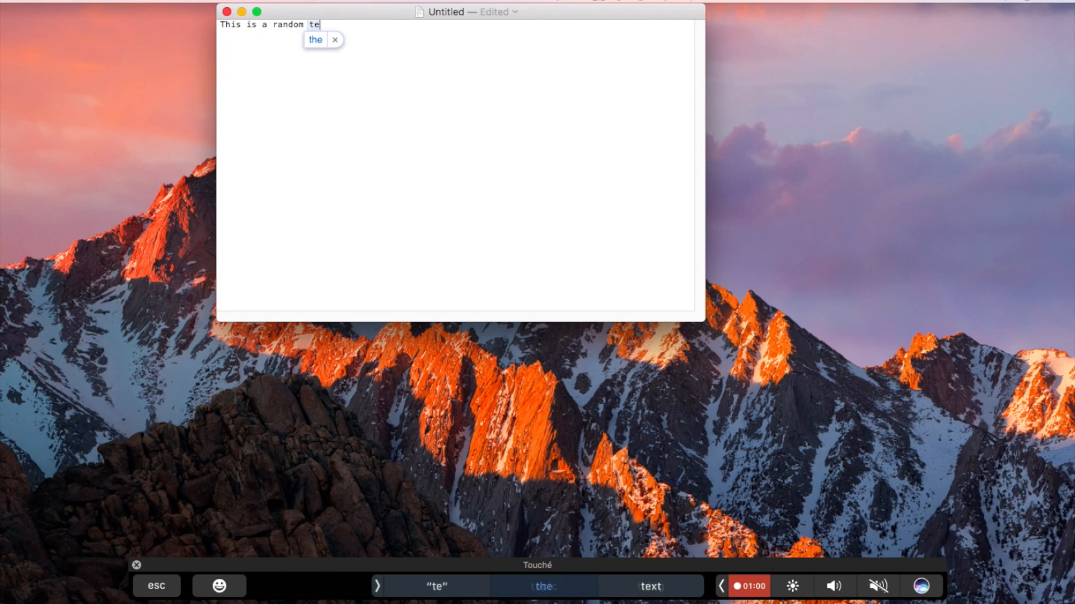
{"action": "left_click", "coordinate": [650, 588]}
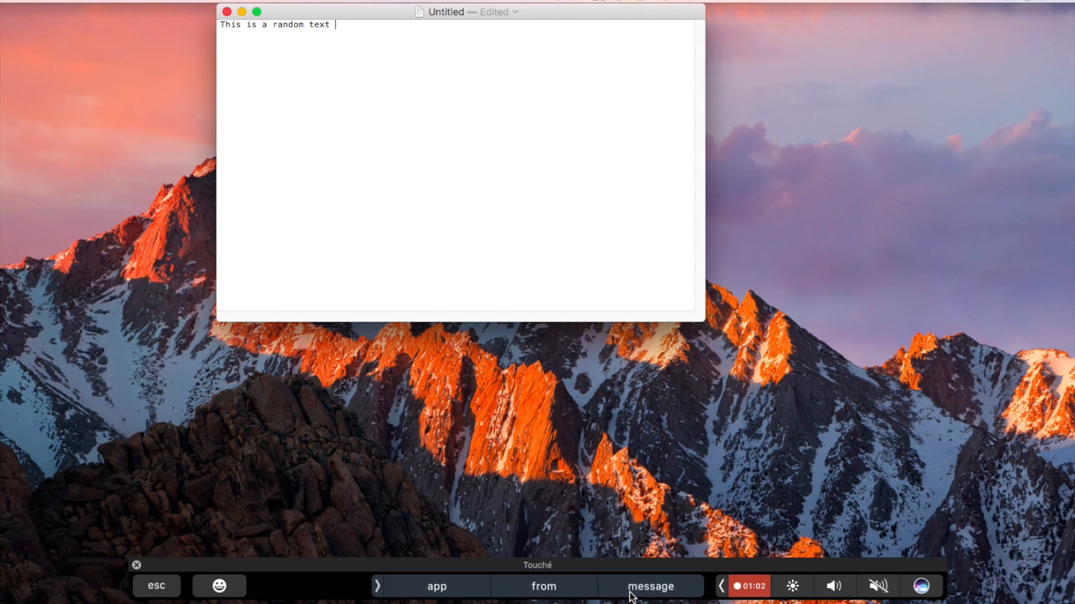
{"action": "type", "text": "file."}
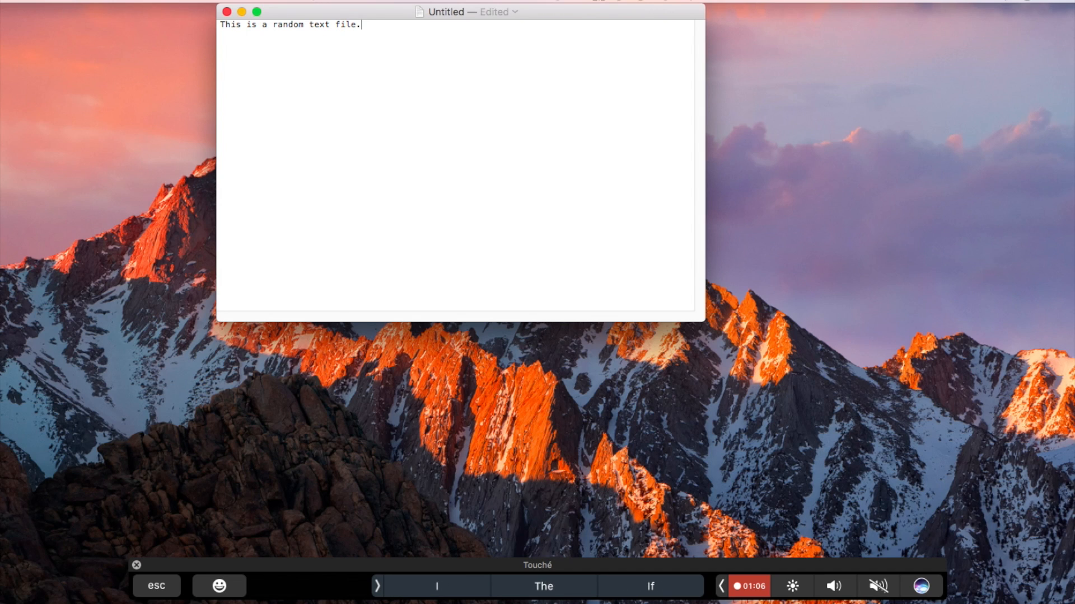
{"action": "type", "text": "Notice how the w"}
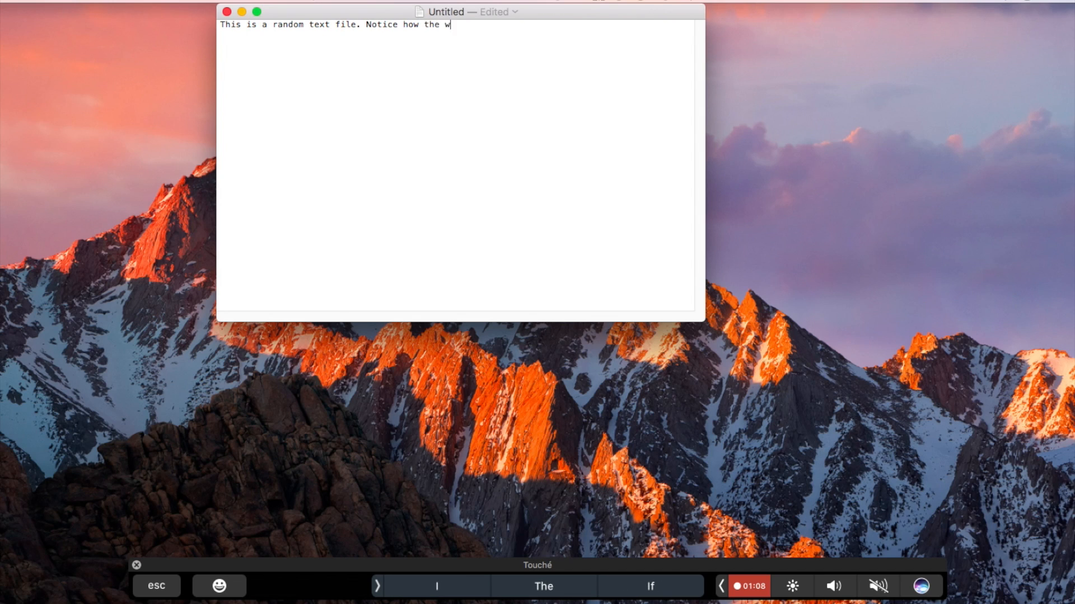
{"action": "type", "text": "ords cahnge slow"}
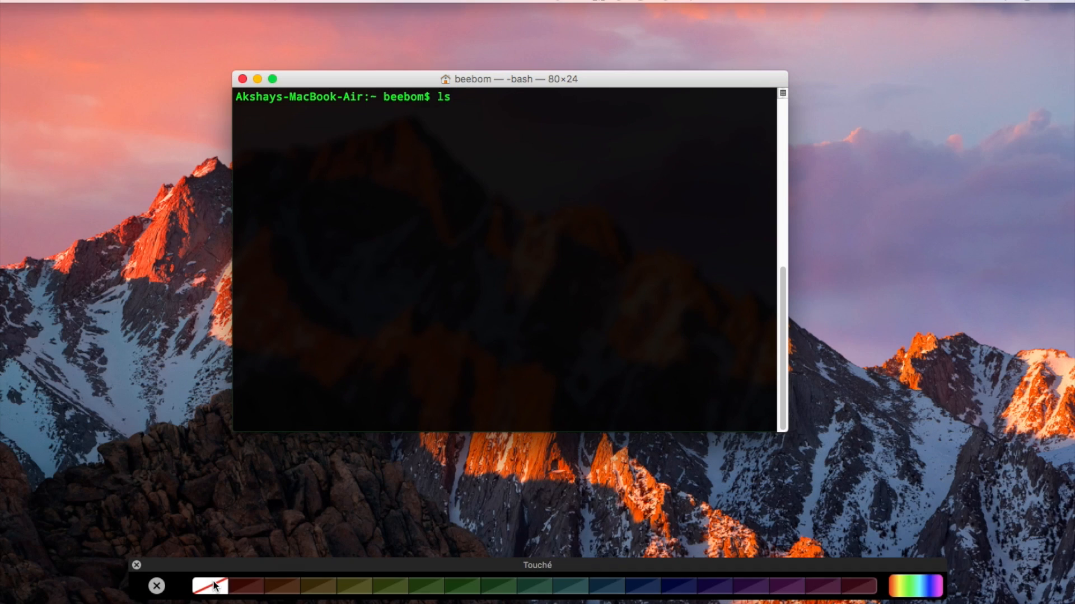
Tint the Terminal window's background brown from the Touch Bar colour swatches
{"action": "left_click", "coordinate": [316, 585]}
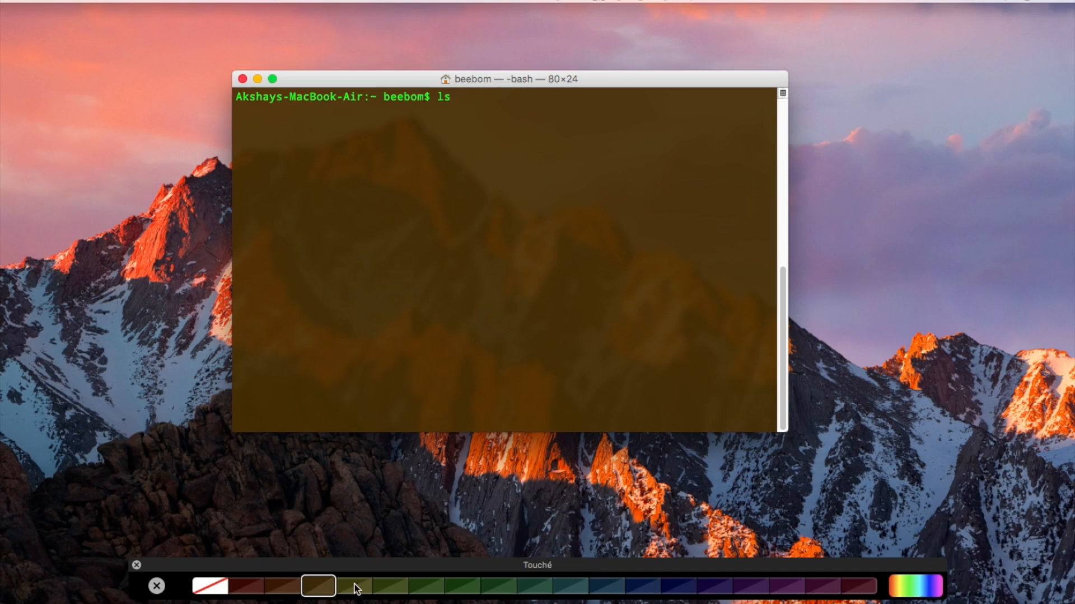